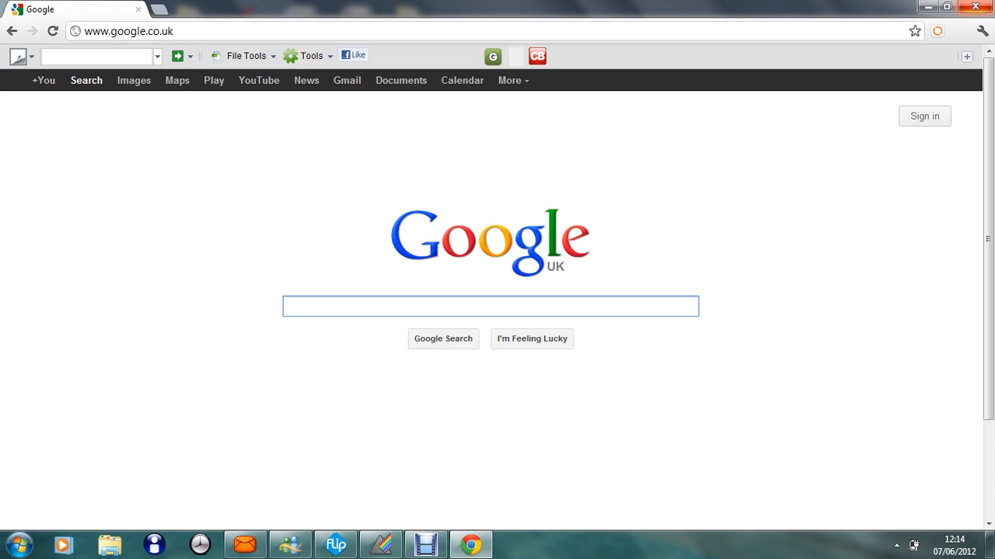
- Search the Windows Start menu for 'cmd' so the Command Prompt appears in the results
click(489, 306)
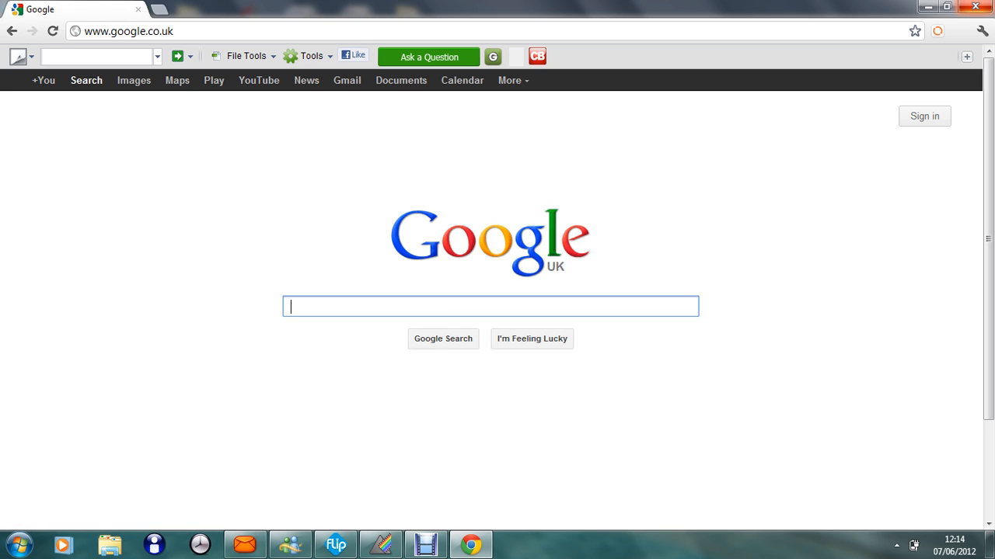
mouse_move(463, 382)
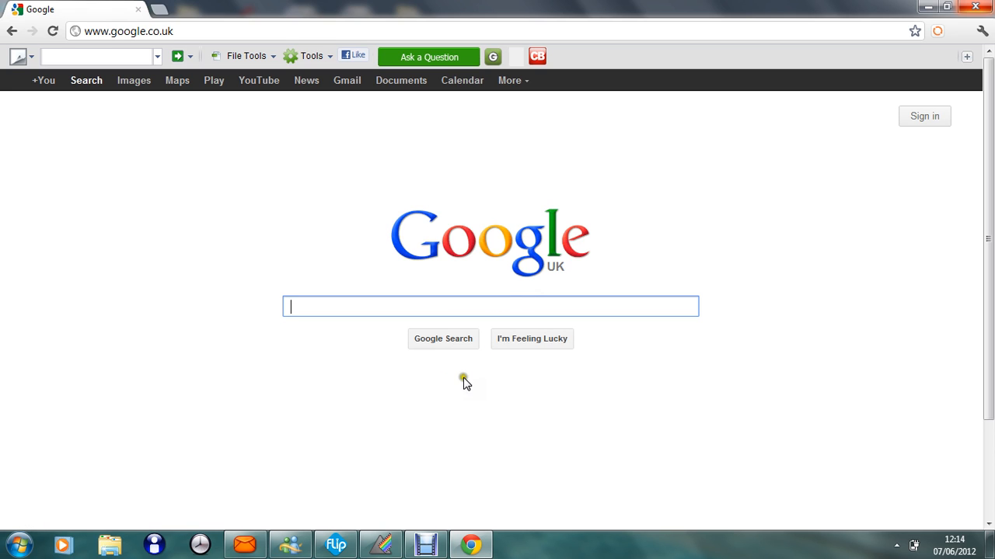
mouse_move(469, 401)
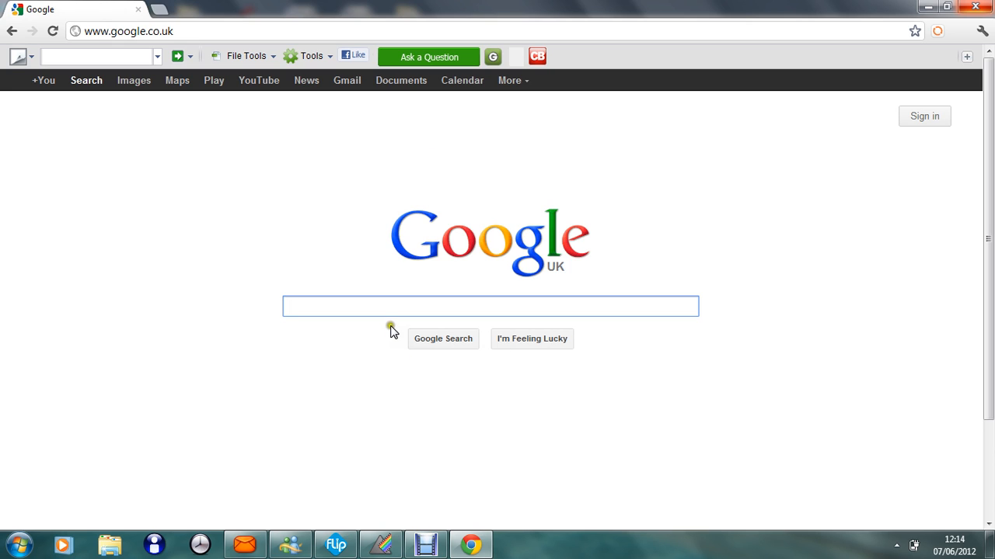
mouse_move(370, 392)
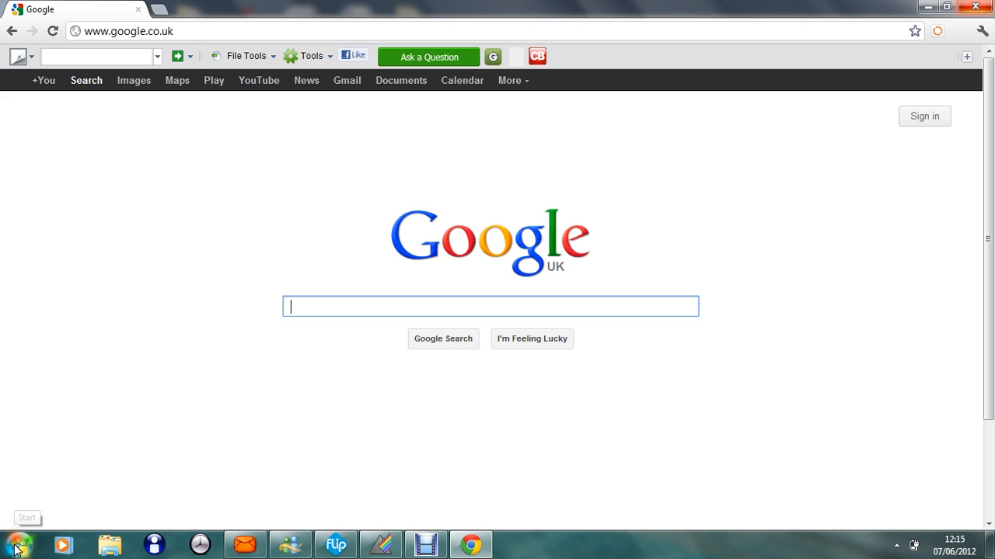
click(9, 544)
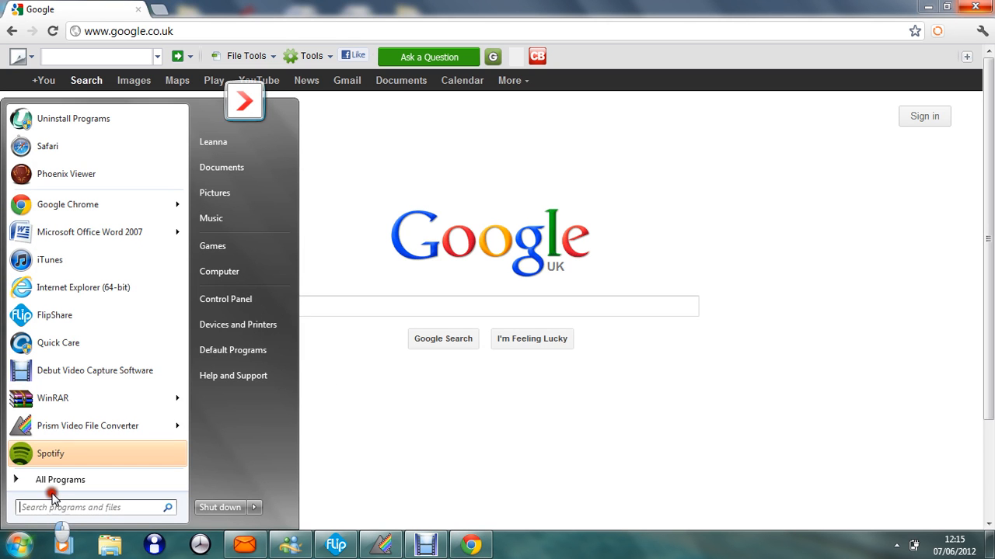
text(cmd)
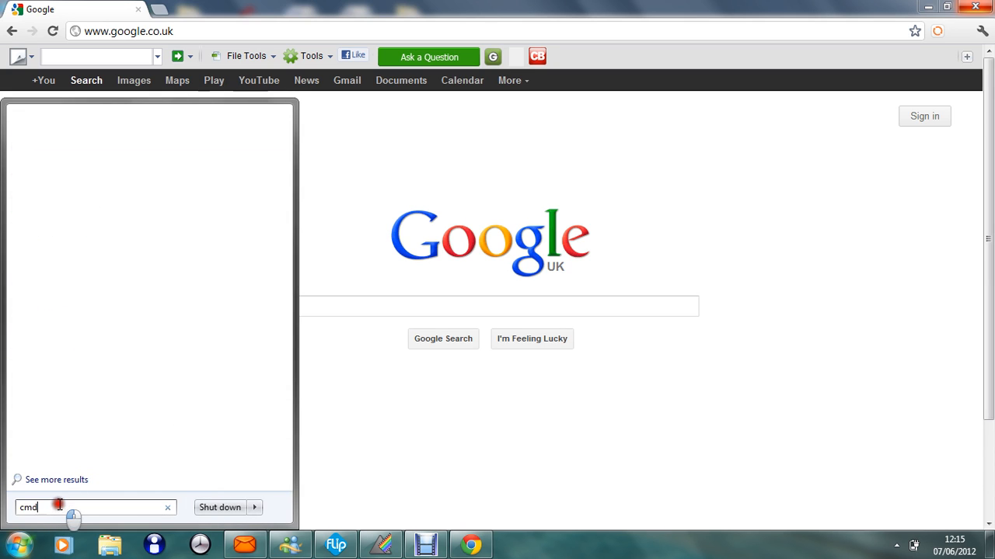
mouse_move(55, 140)
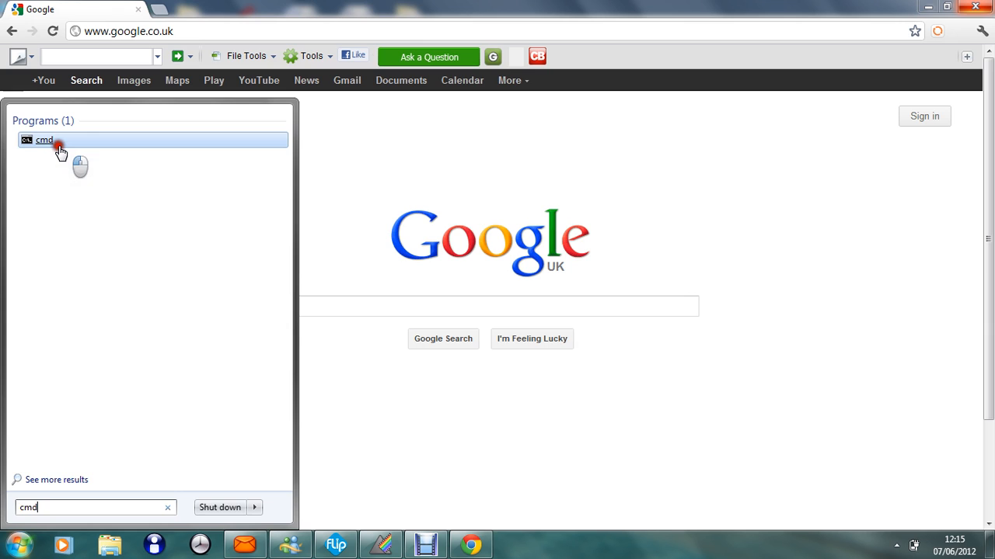
- Run ipconfig in Command Prompt to reveal the default gateway 192.168.0.1
click(44, 140)
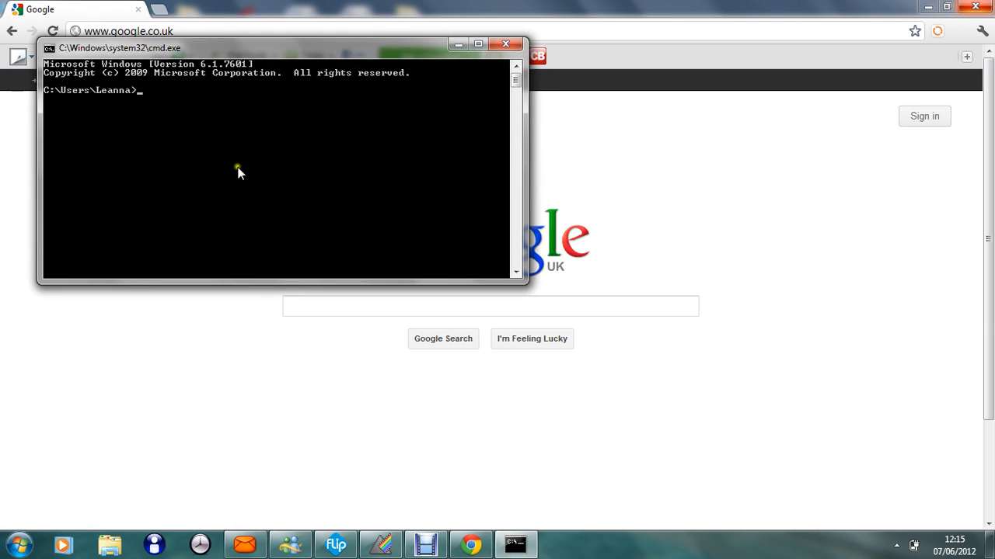
mouse_move(147, 339)
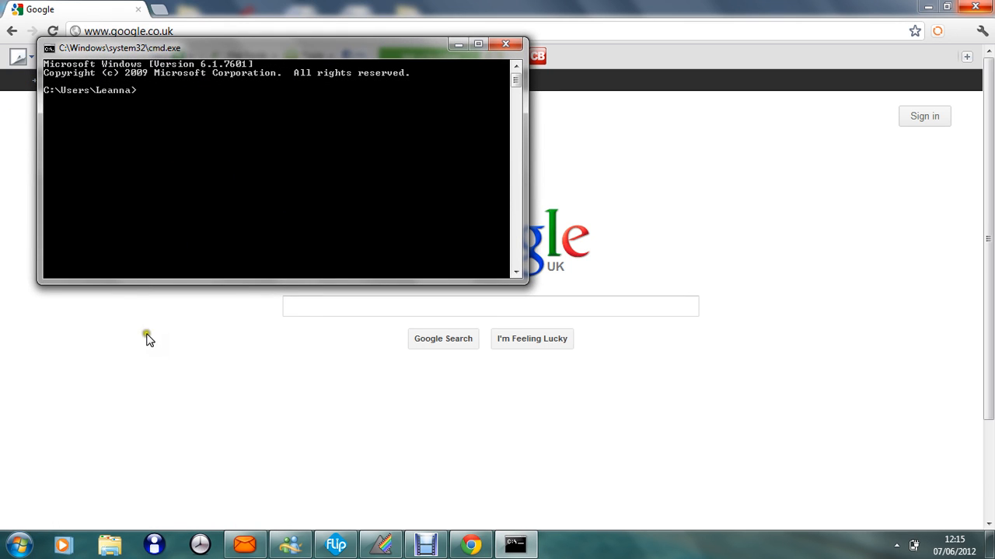
text(i)
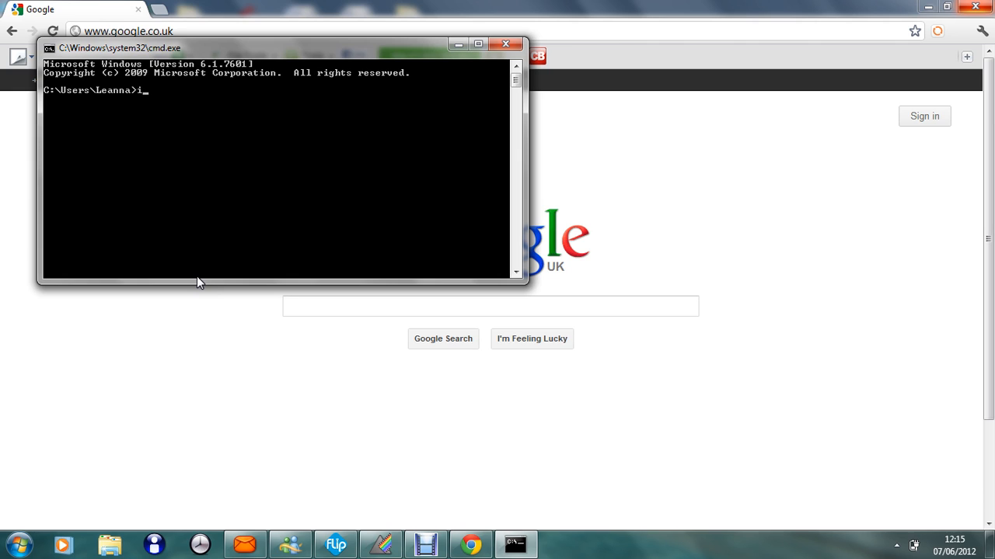
text(pconfi)
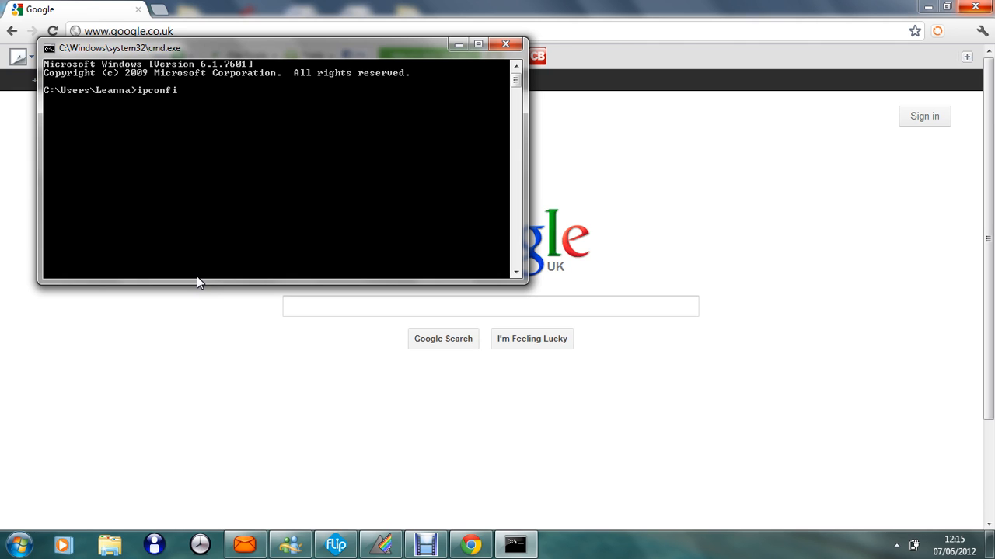
text(g)
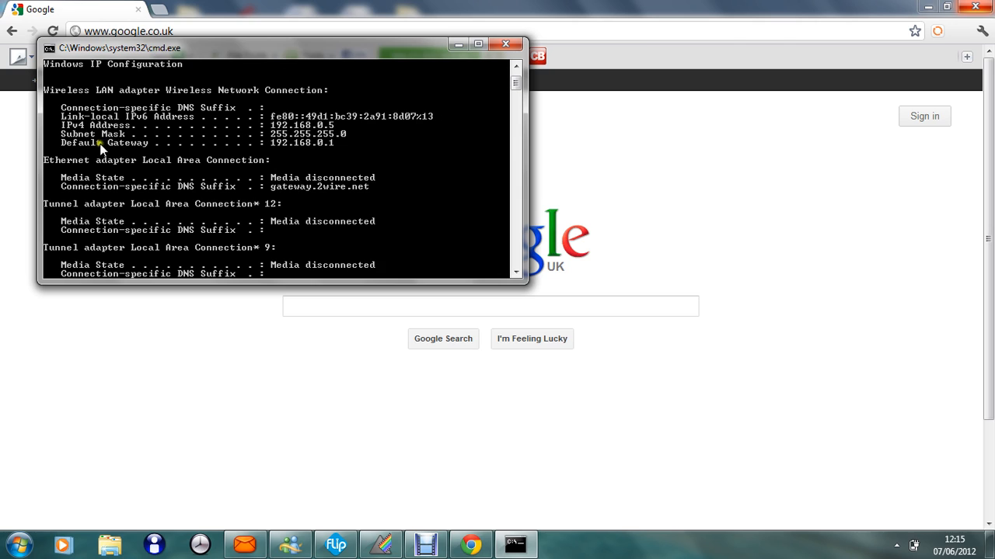
mouse_move(277, 153)
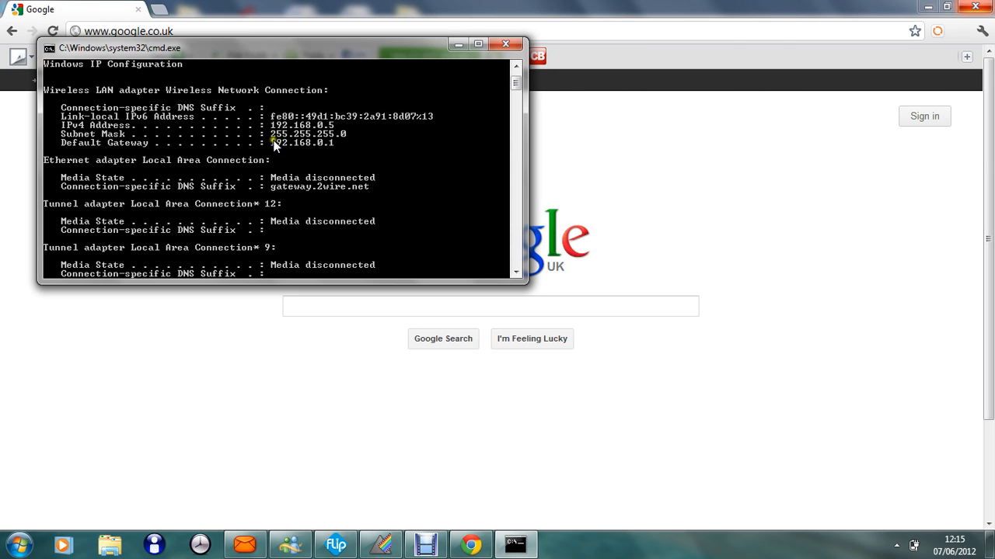
mouse_move(317, 147)
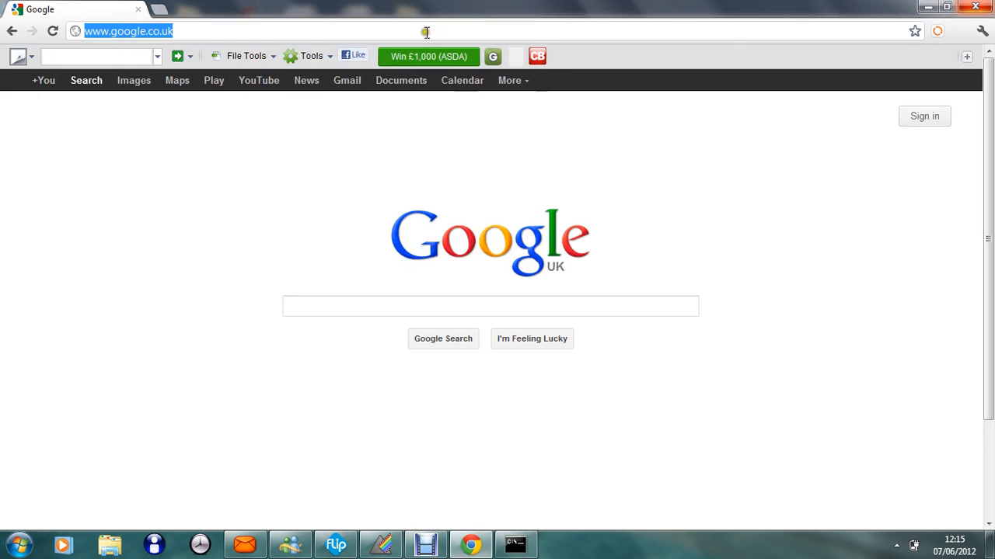
text(192.168.0.1/start.htm)
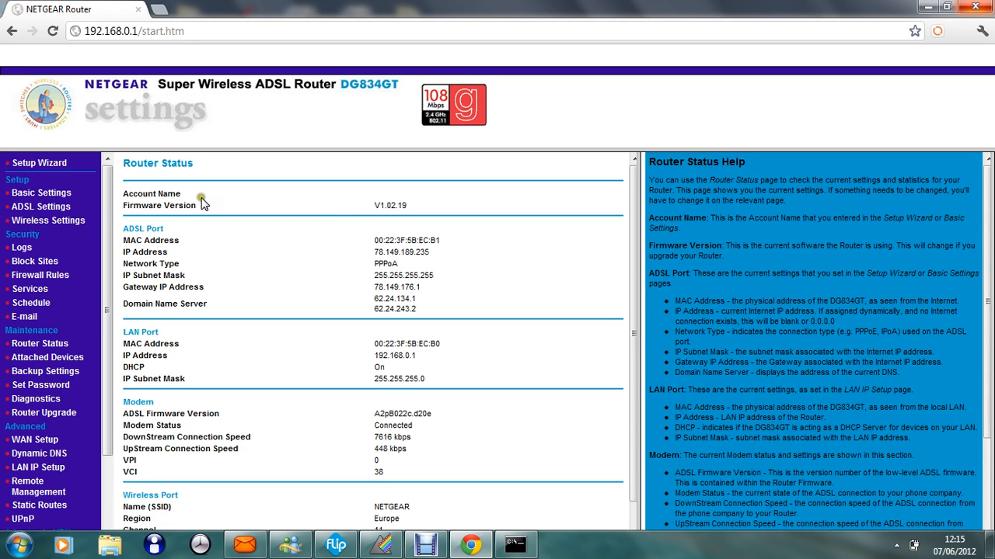
click(132, 31)
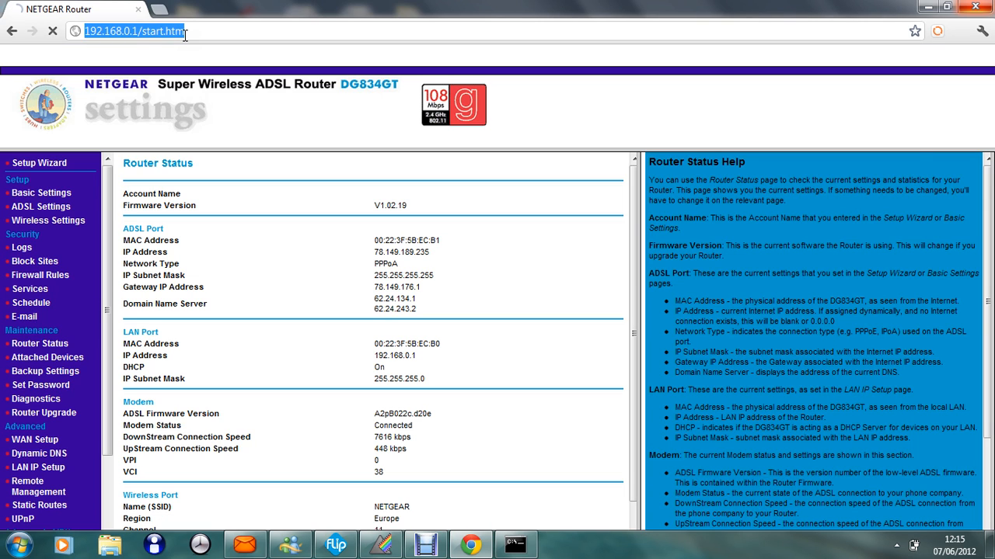
text(Username: admin)
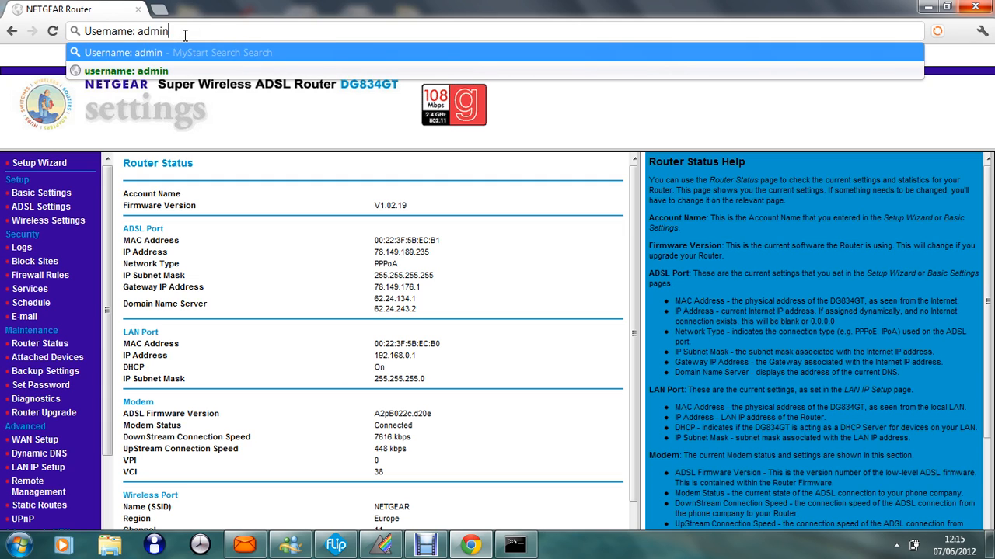
text(Password)
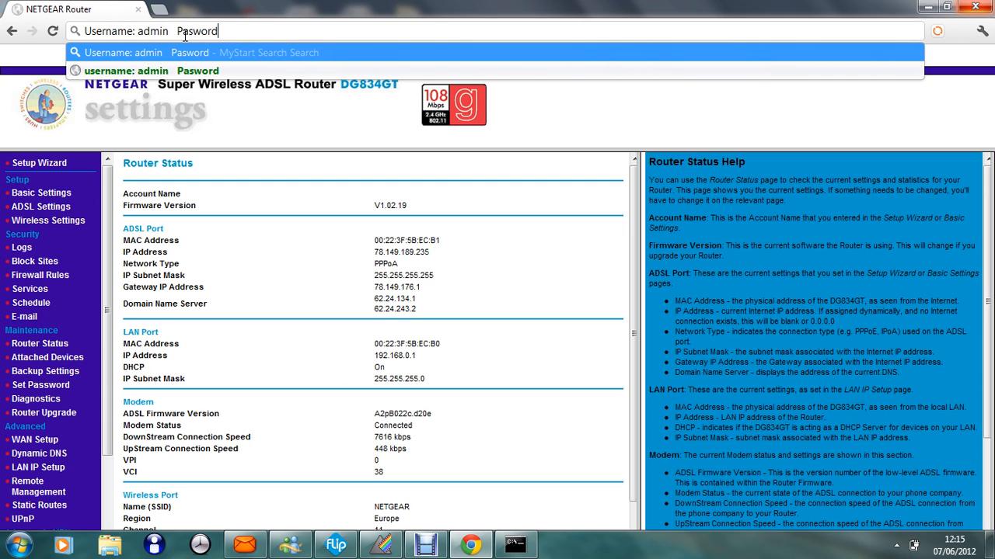
text(:)
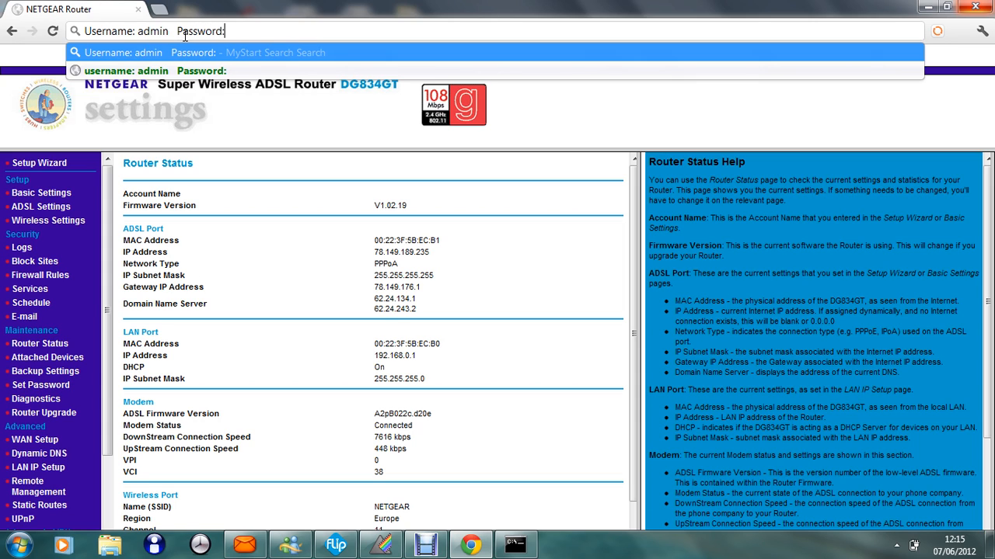
text(password)
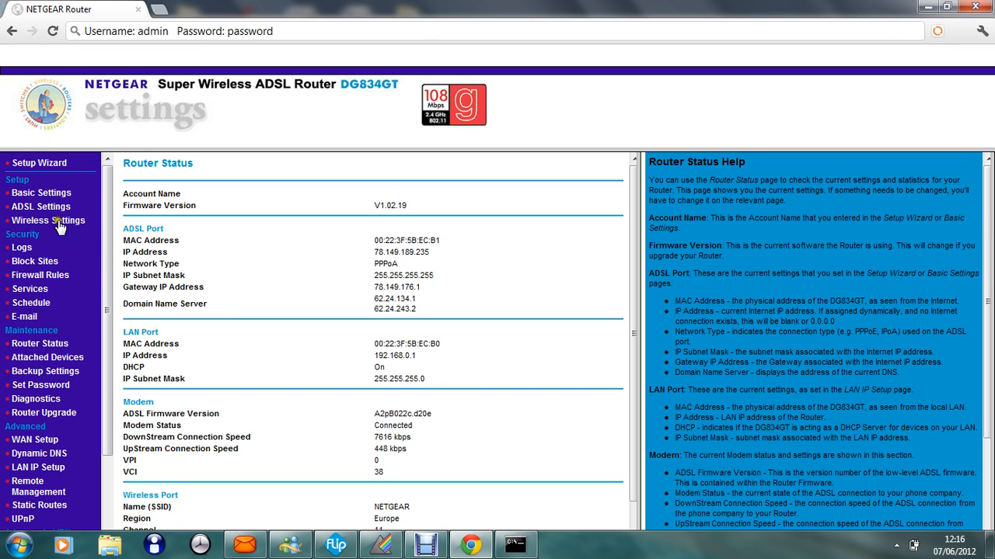
- Change the wireless channel from 11 to 02 on the Wireless Settings page
click(48, 220)
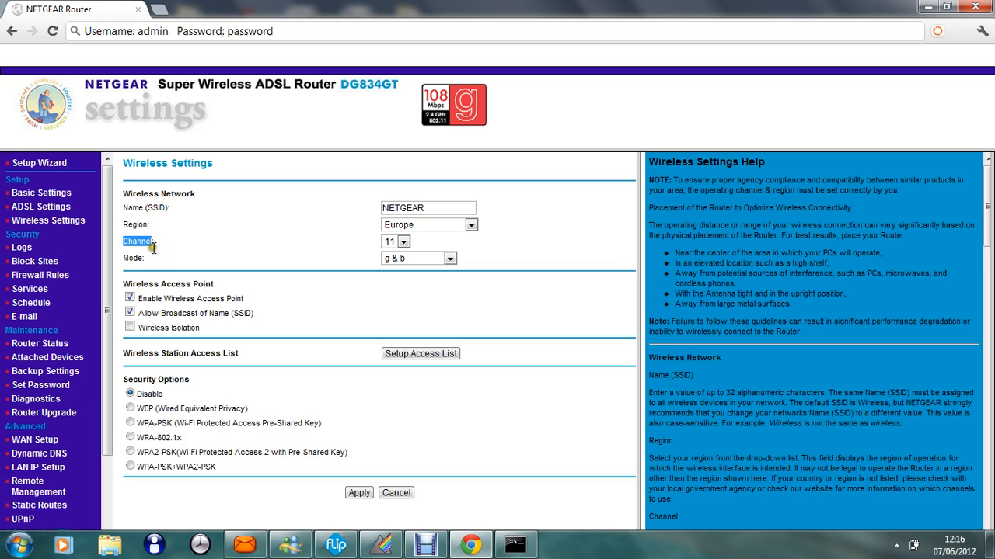
click(402, 241)
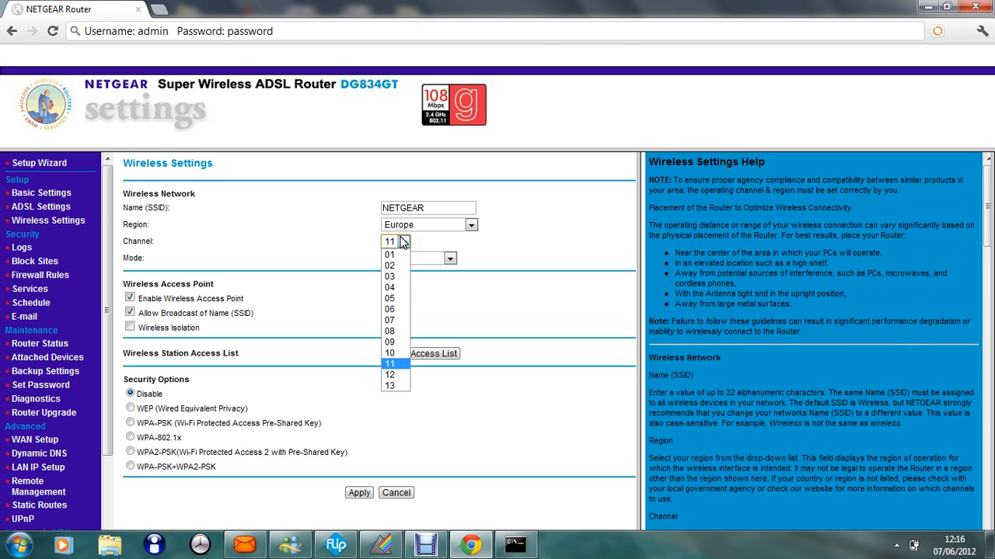
click(388, 264)
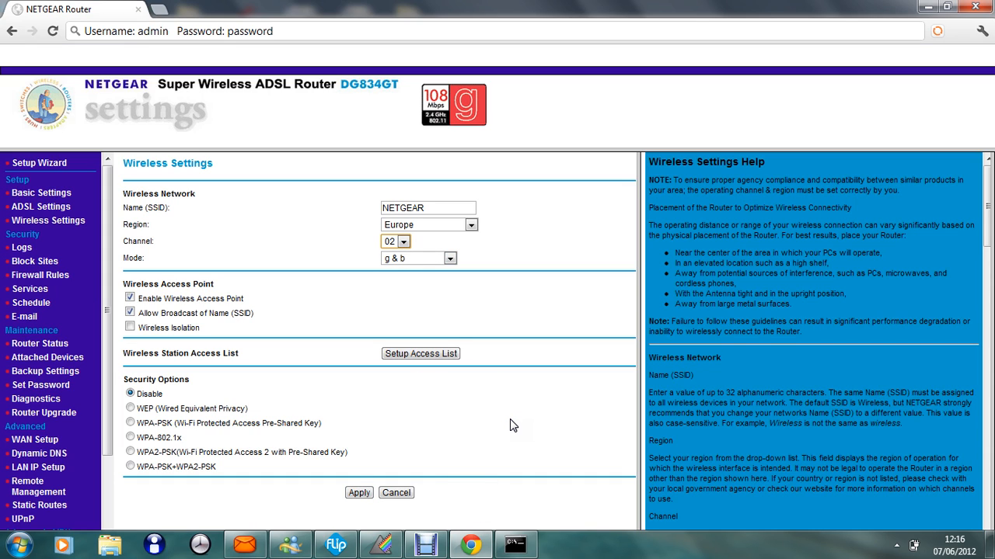
mouse_move(500, 385)
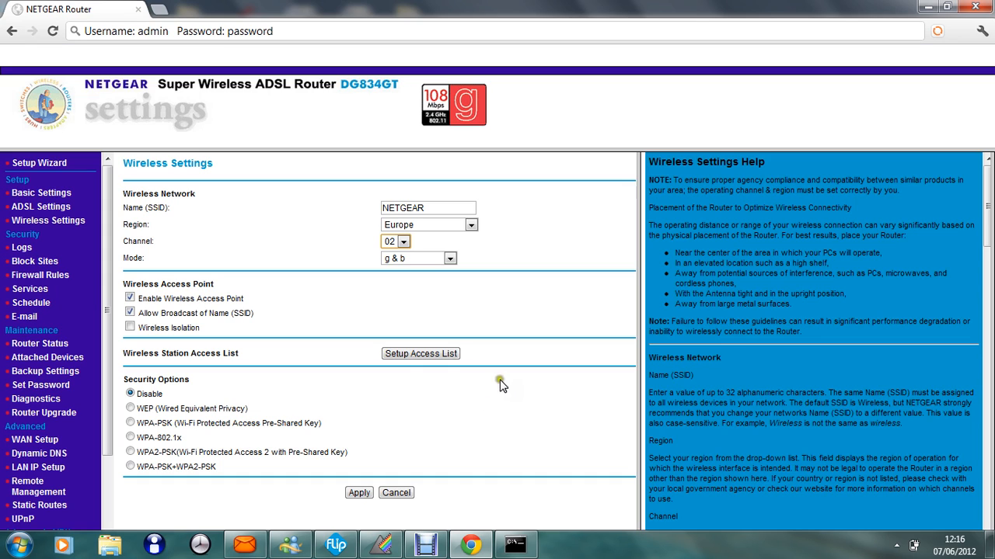
mouse_move(544, 449)
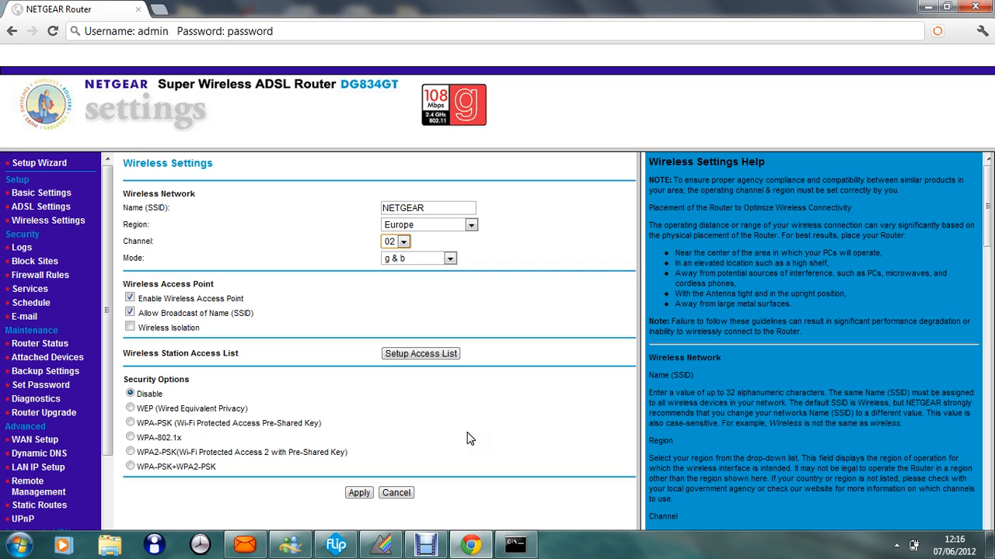
mouse_move(370, 540)
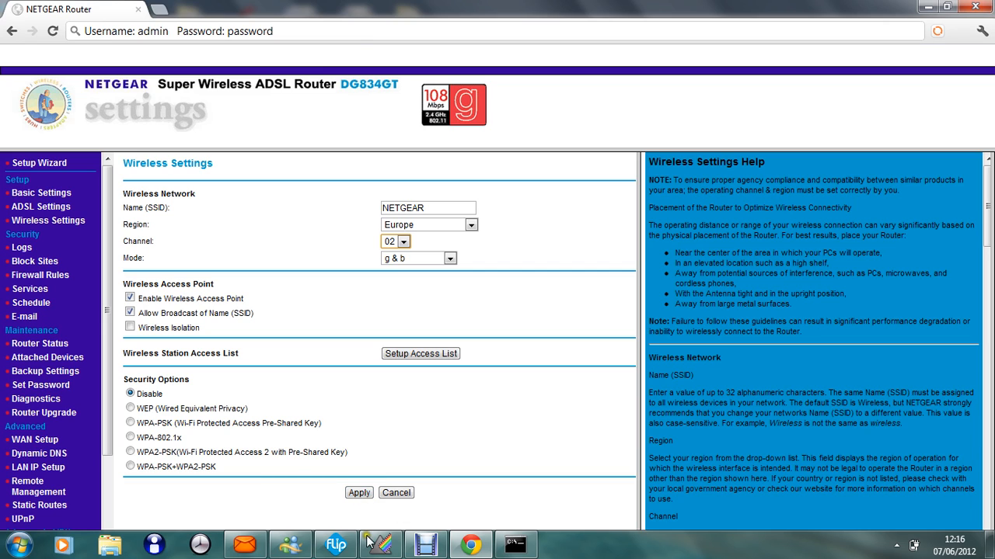
mouse_move(320, 516)
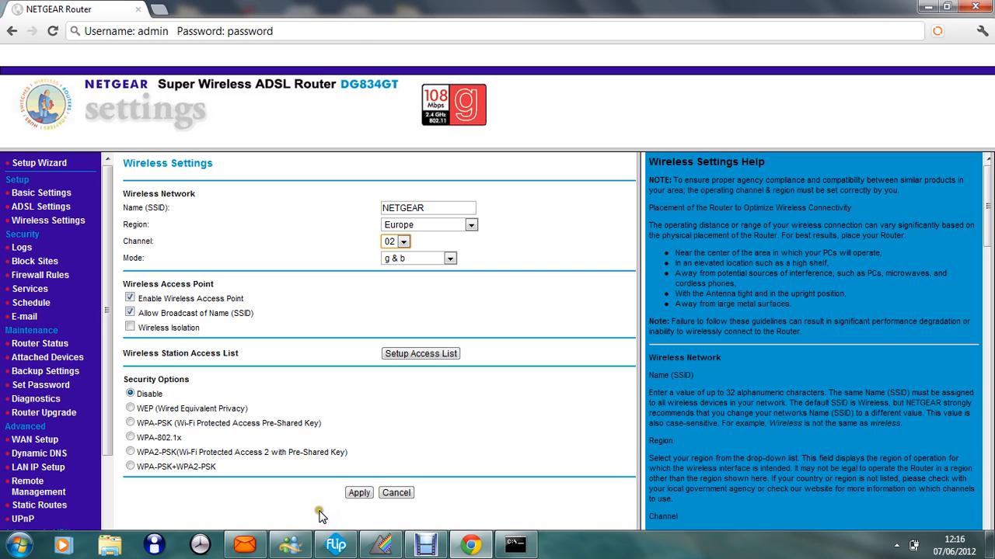
mouse_move(245, 221)
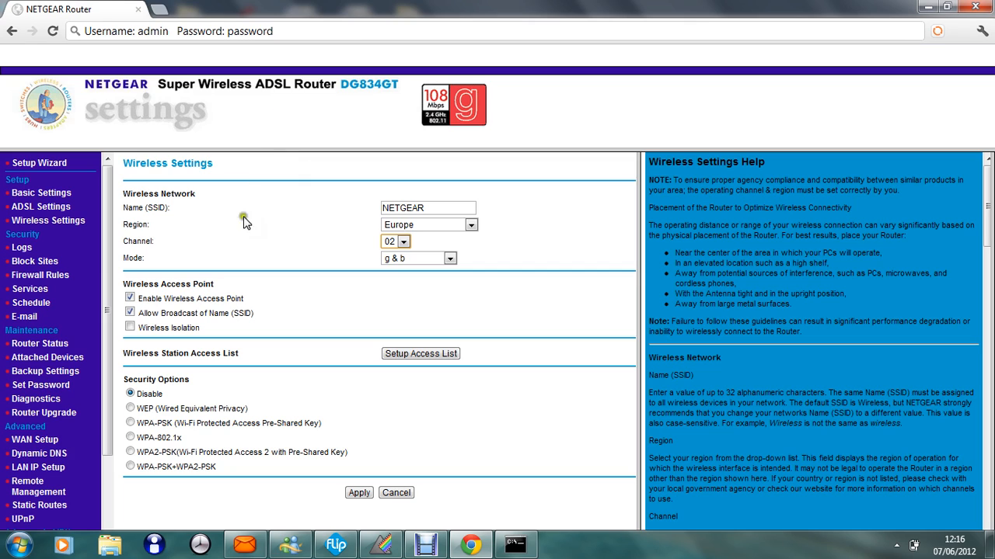
mouse_move(314, 272)
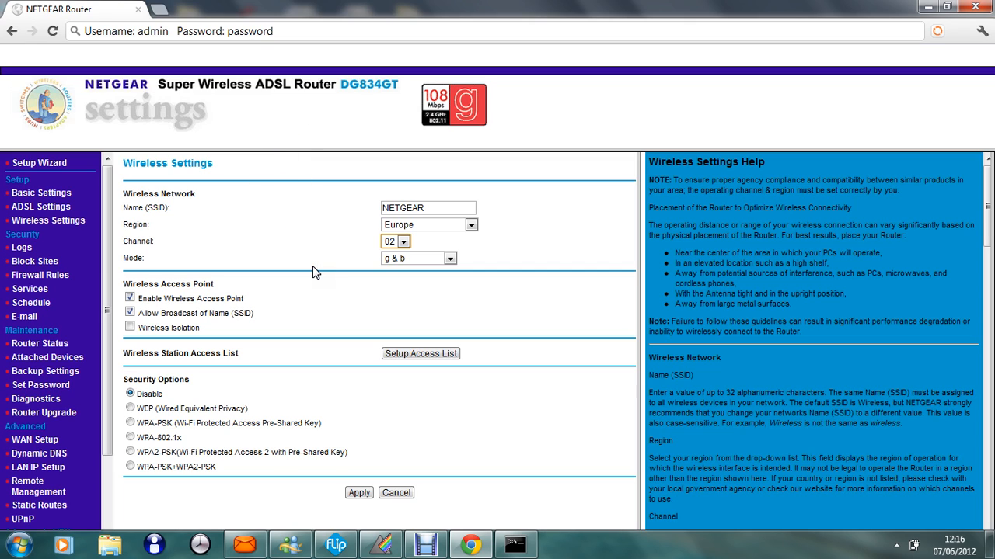
mouse_move(333, 280)
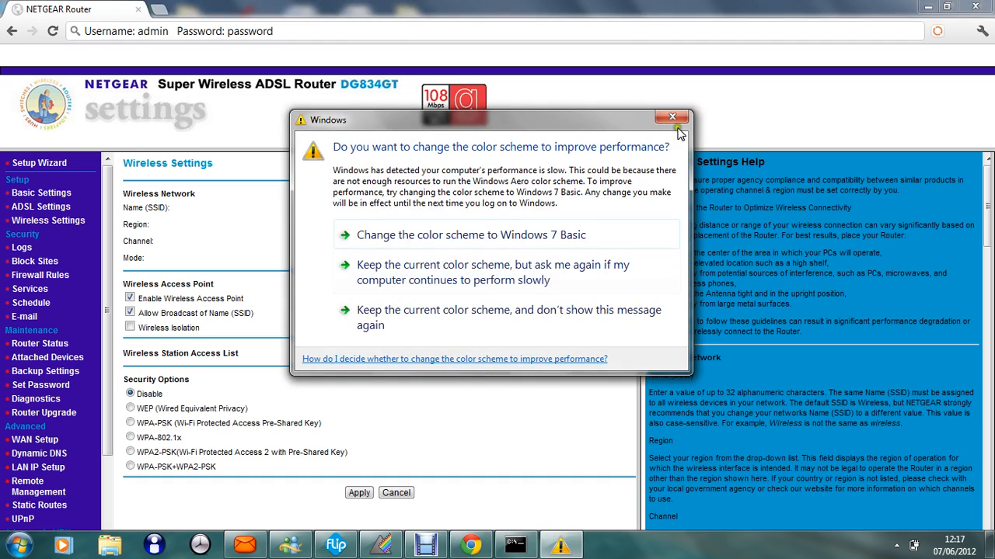
click(672, 116)
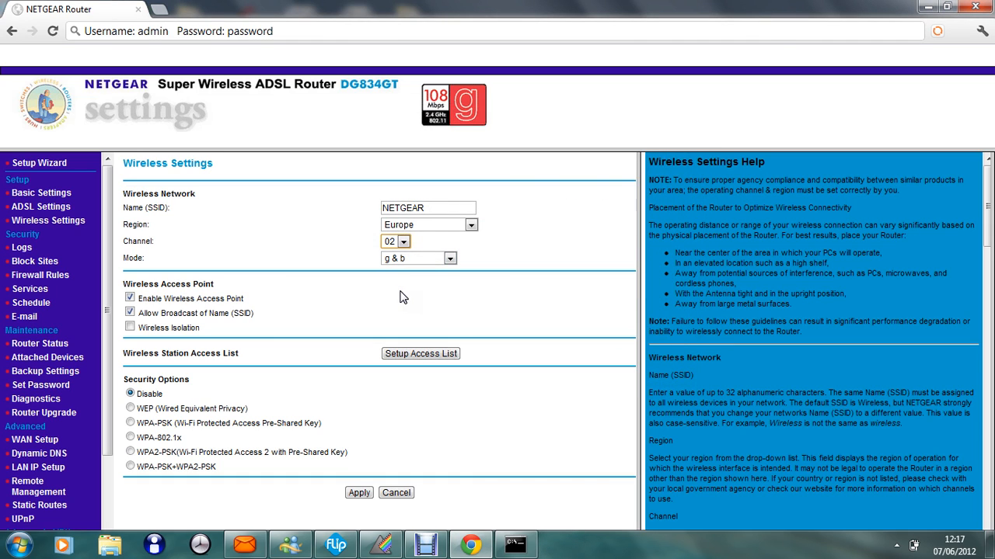
mouse_move(444, 401)
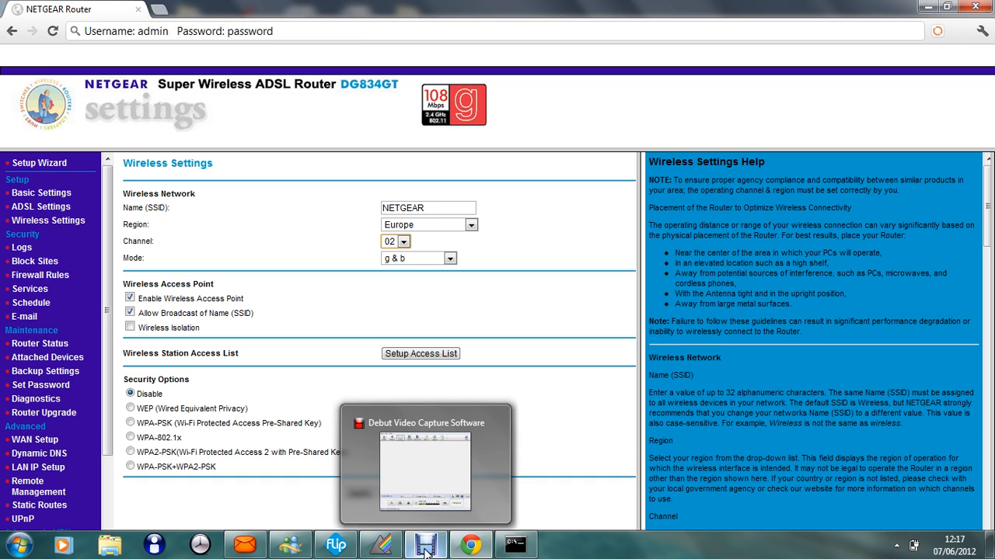
click(426, 544)
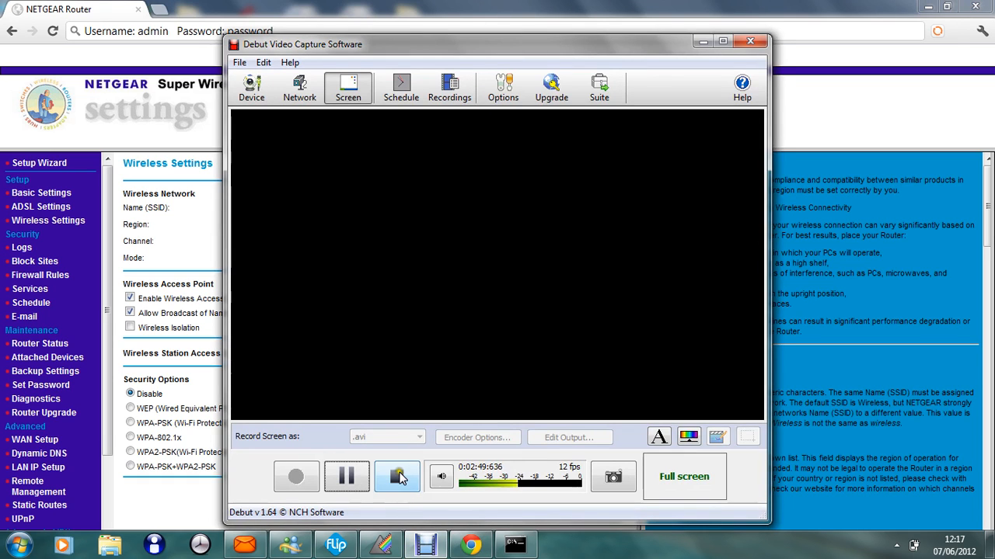